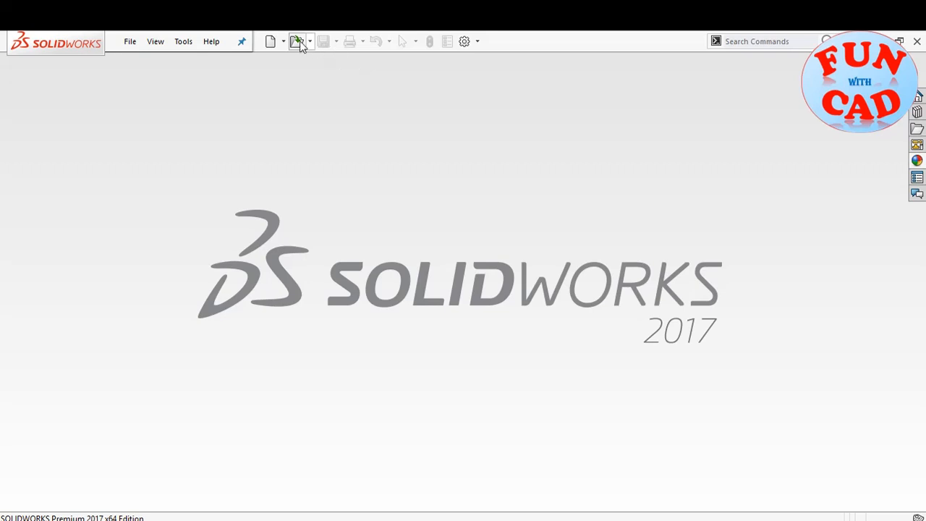
Open the Assem_crash assembly from the shock absorbers folder.
{"action": "left_click", "coordinate": [297, 40]}
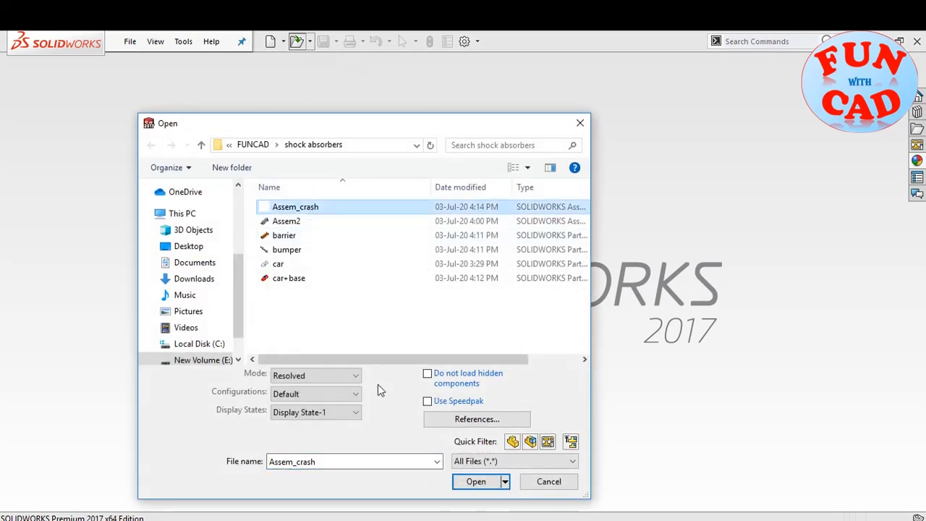
{"action": "left_click", "coordinate": [475, 481]}
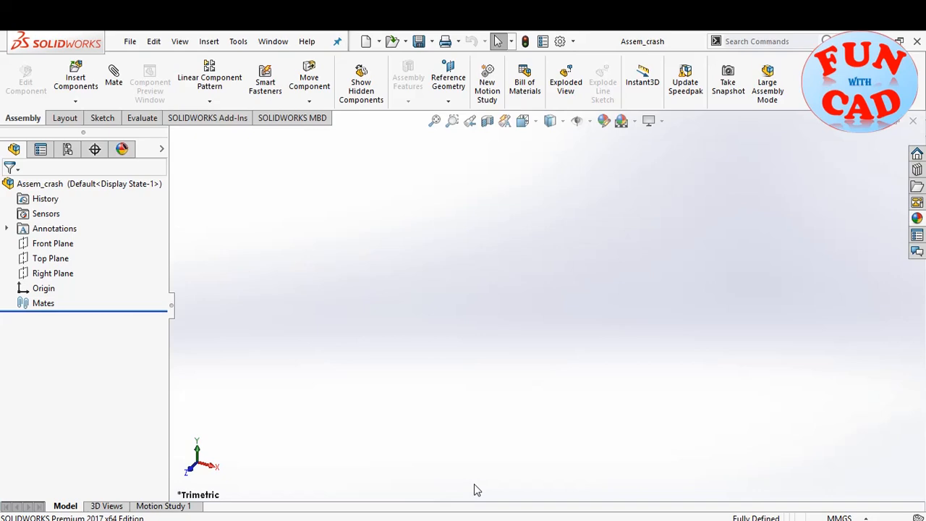
Insert the barrier part into the assembly, then begin inserting car+base.
{"action": "left_click", "coordinate": [75, 76]}
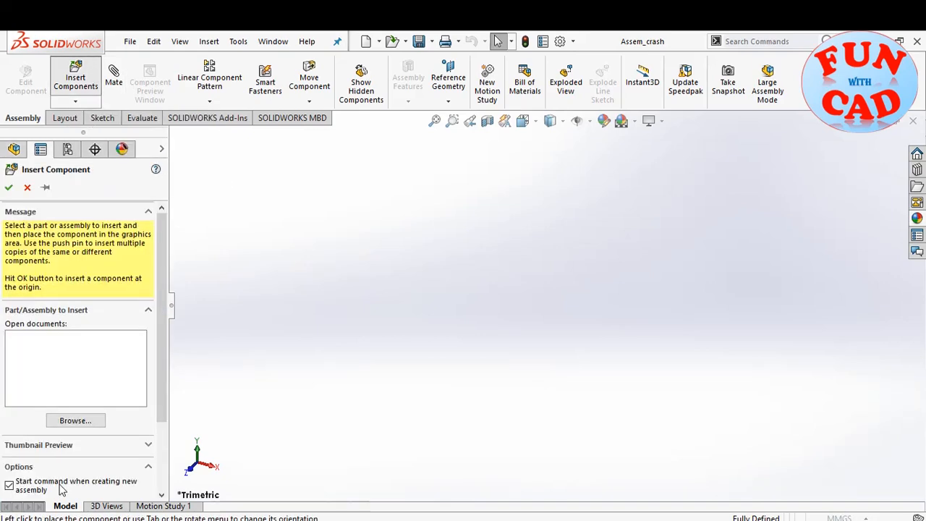
{"action": "left_click", "coordinate": [74, 419]}
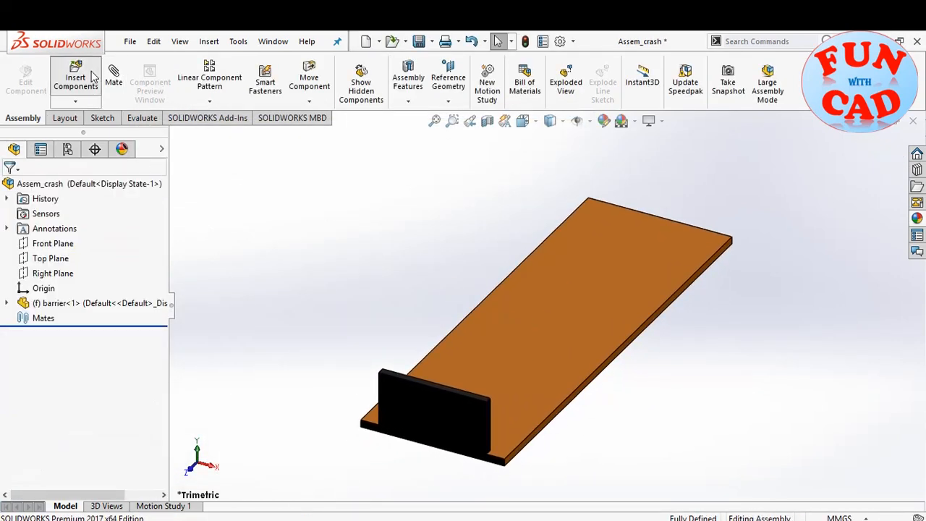
{"action": "left_click", "coordinate": [74, 70]}
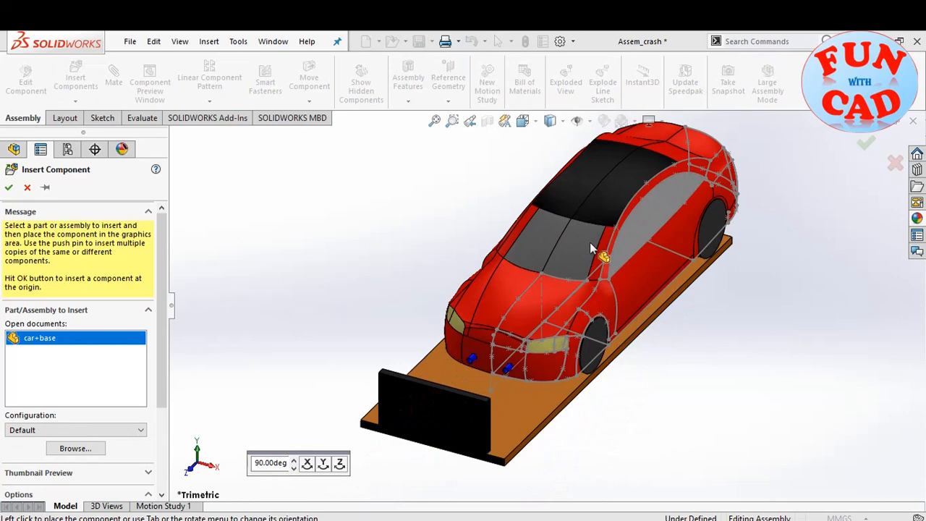
Place car+base and add tangent mates between its wheels and the barrier board.
{"action": "left_click", "coordinate": [9, 187]}
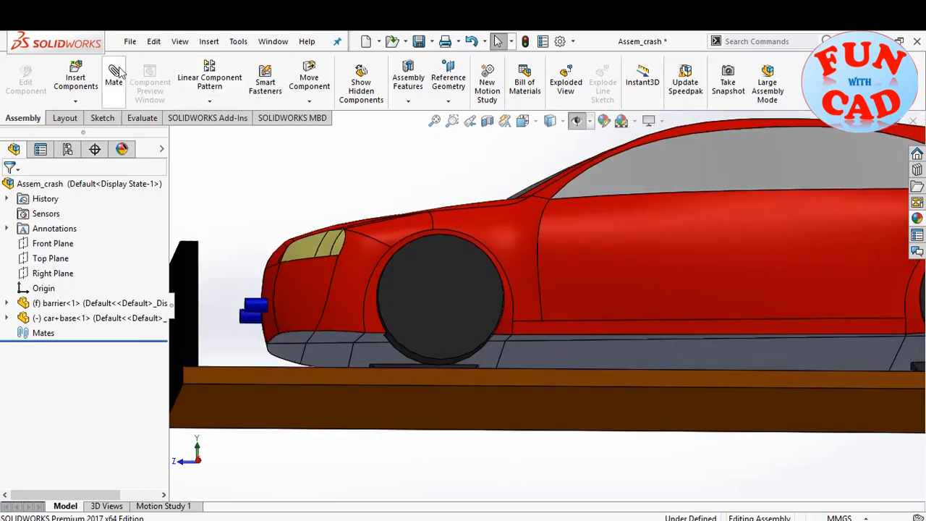
{"action": "left_click", "coordinate": [113, 80]}
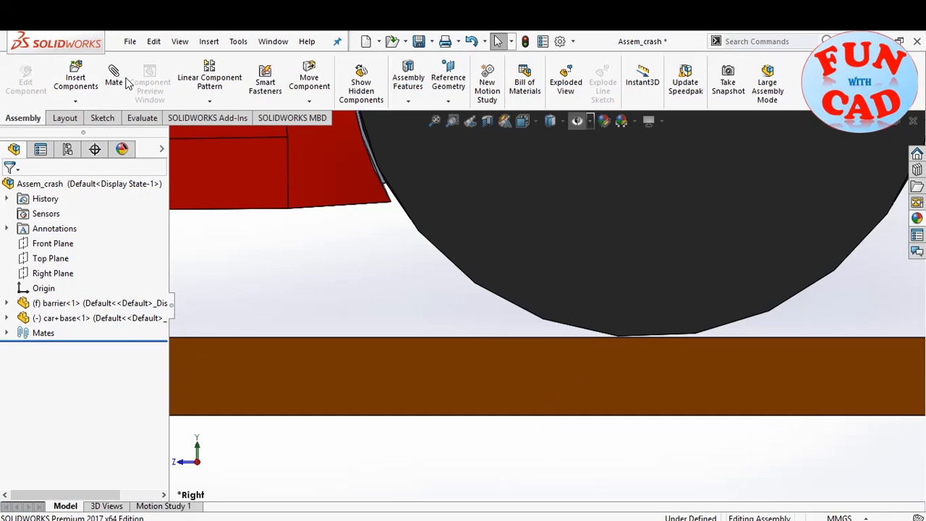
{"action": "left_click", "coordinate": [113, 73]}
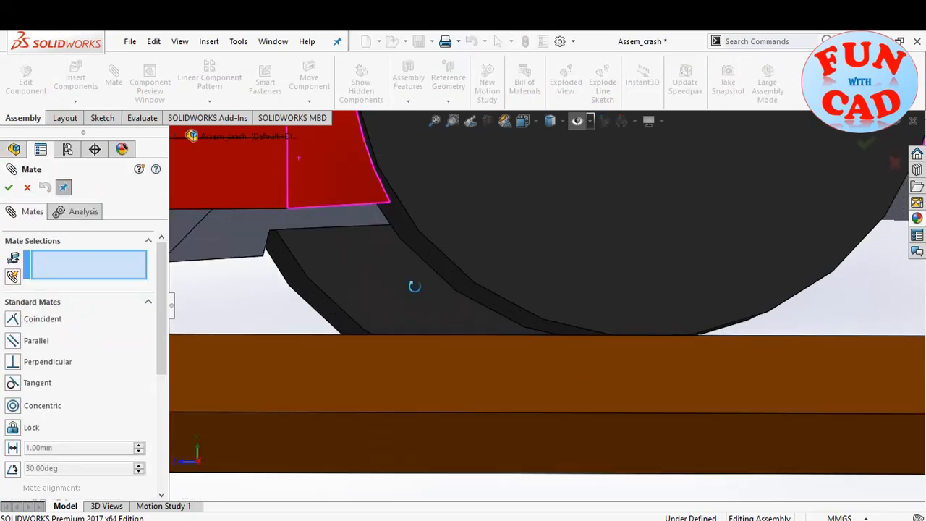
{"action": "left_click", "coordinate": [432, 311]}
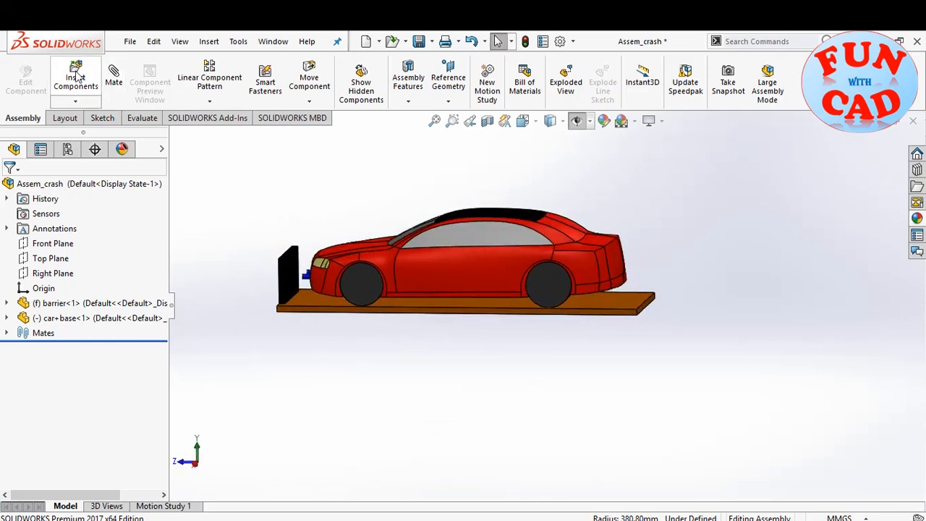
Insert the bumper, fix car+base, and mate the bumper rods concentrically to the sockets.
{"action": "left_click", "coordinate": [75, 76]}
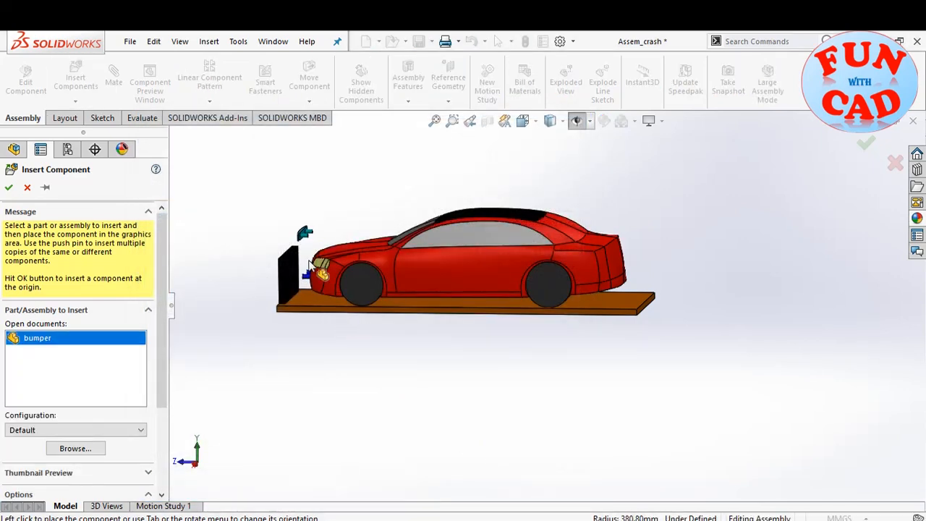
{"action": "left_click", "coordinate": [10, 188]}
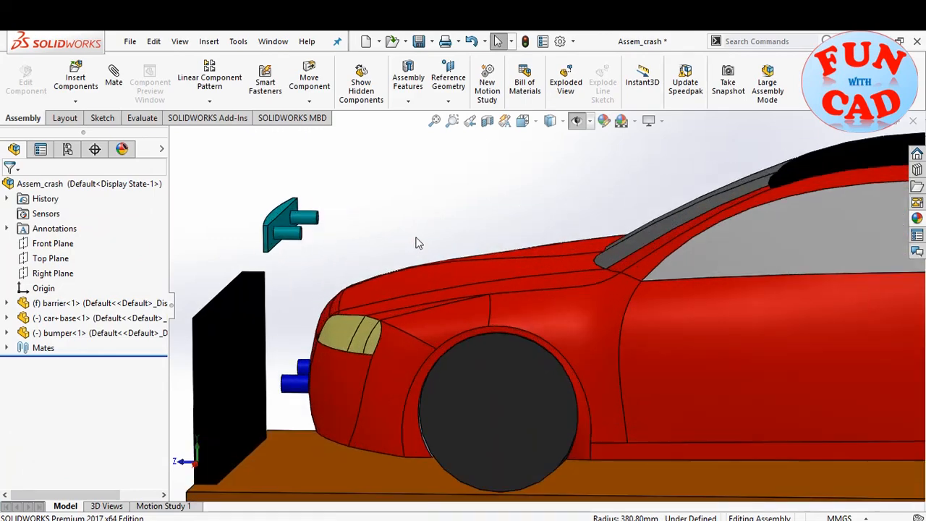
{"action": "right_click", "coordinate": [65, 318]}
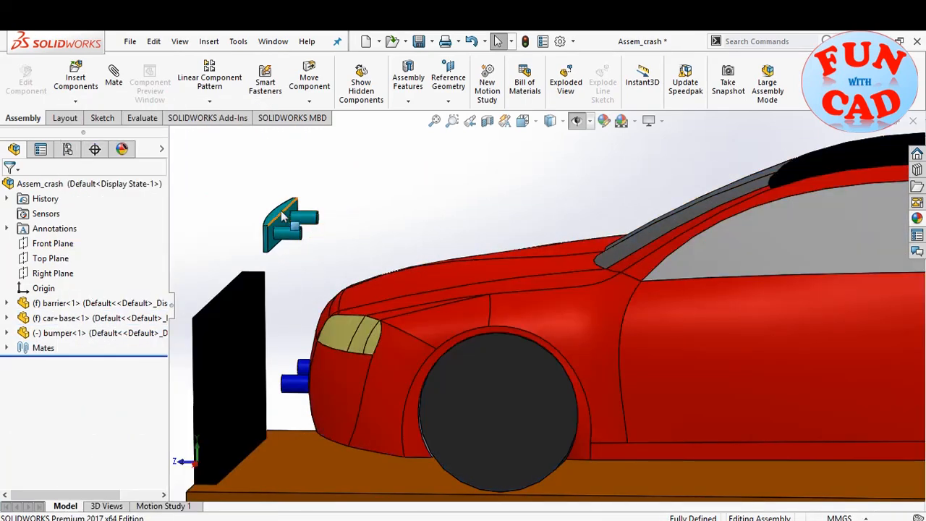
{"action": "left_click", "coordinate": [112, 78]}
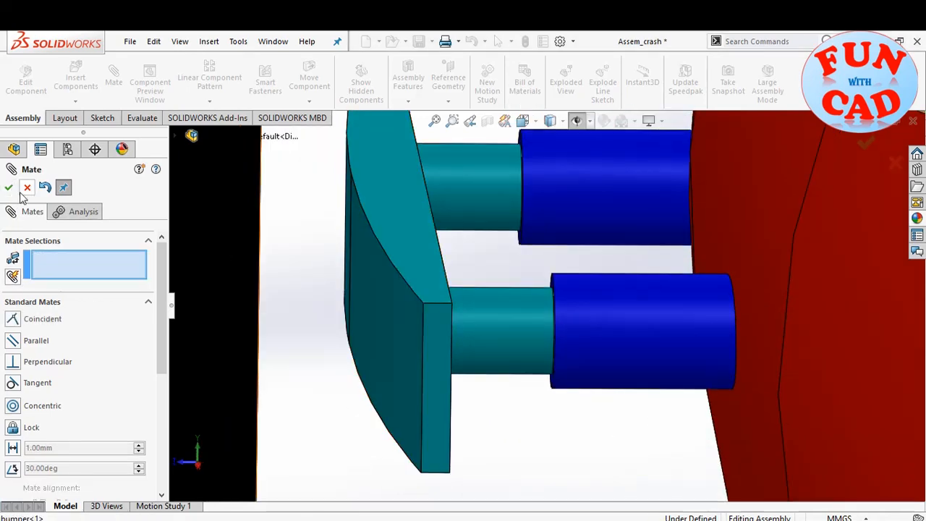
{"action": "left_click", "coordinate": [26, 188]}
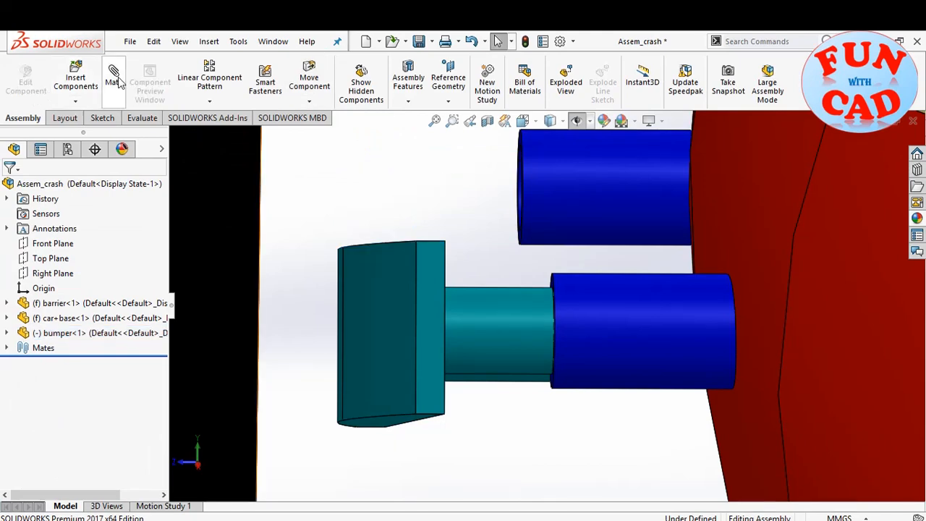
{"action": "left_click", "coordinate": [113, 75]}
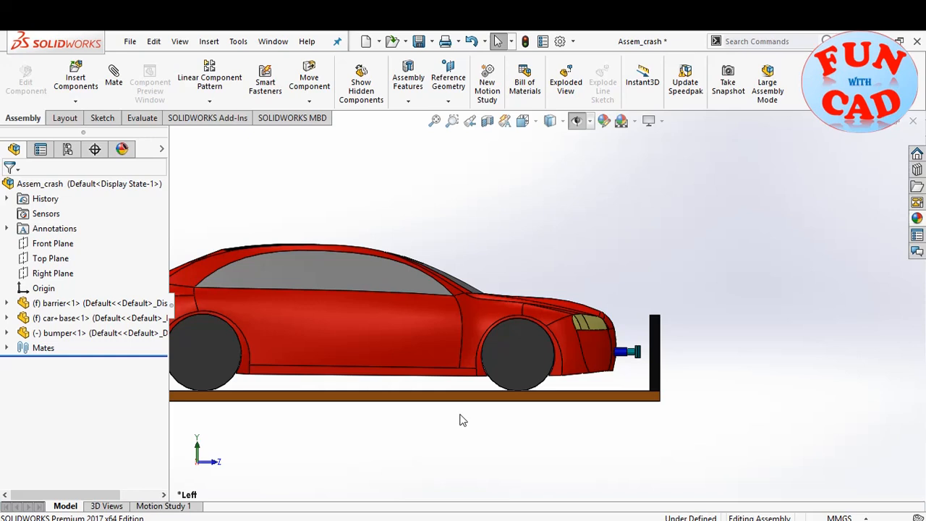
Save the assembly, float car+base, and suppress the wheel-to-board tangent mates.
{"action": "left_click", "coordinate": [421, 41]}
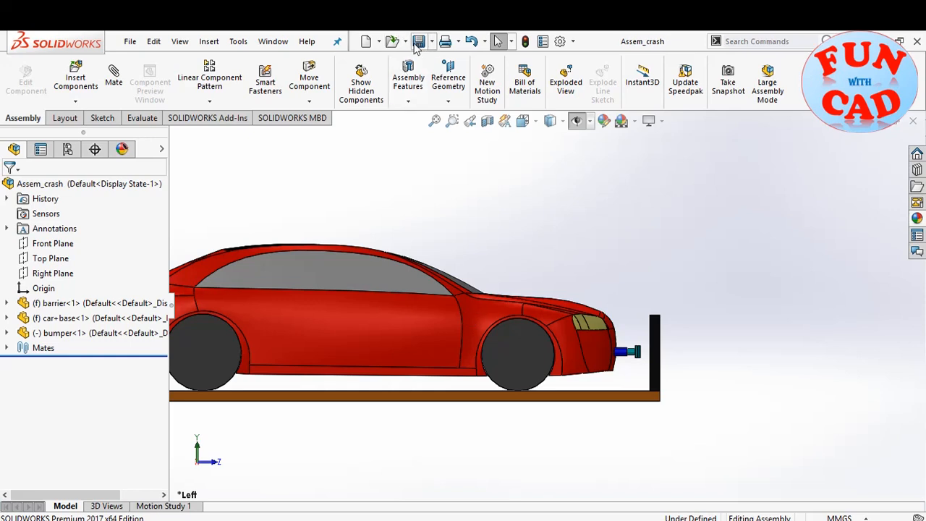
{"action": "left_click", "coordinate": [7, 347]}
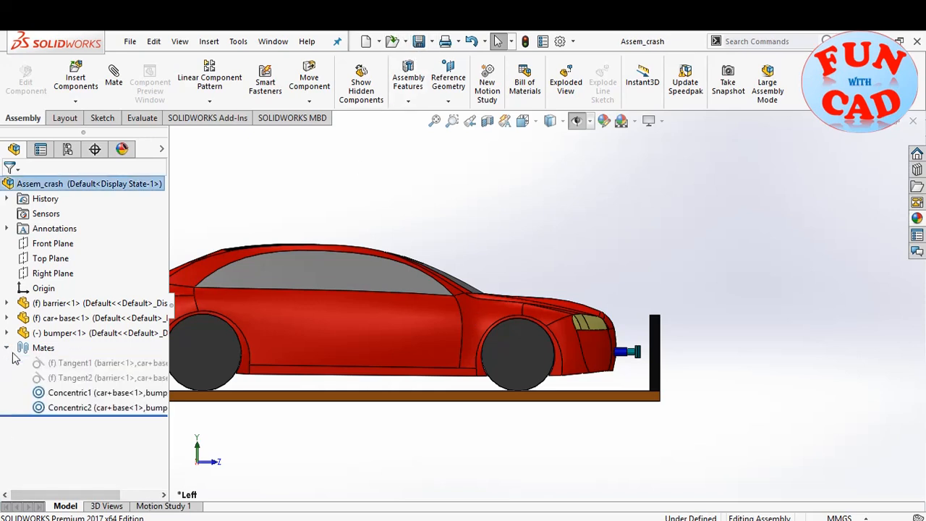
{"action": "mouse_move", "coordinate": [54, 377]}
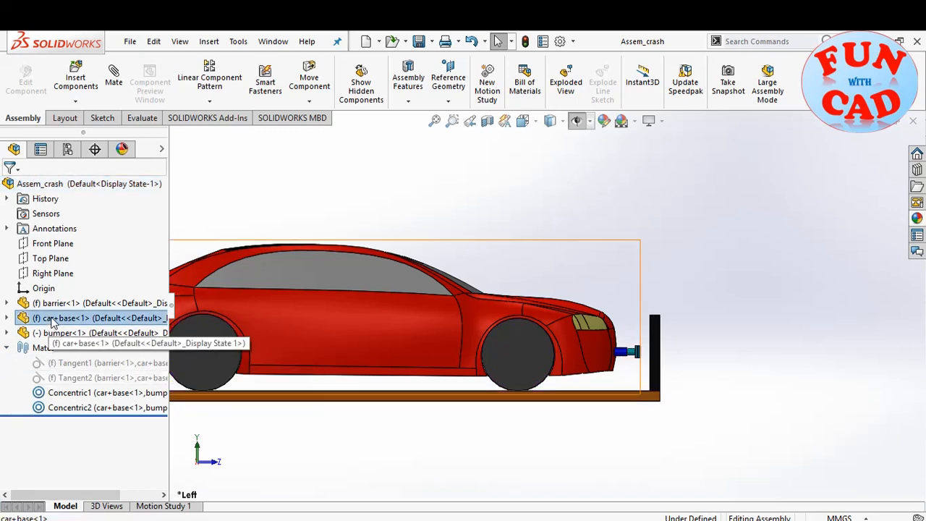
{"action": "right_click", "coordinate": [54, 319]}
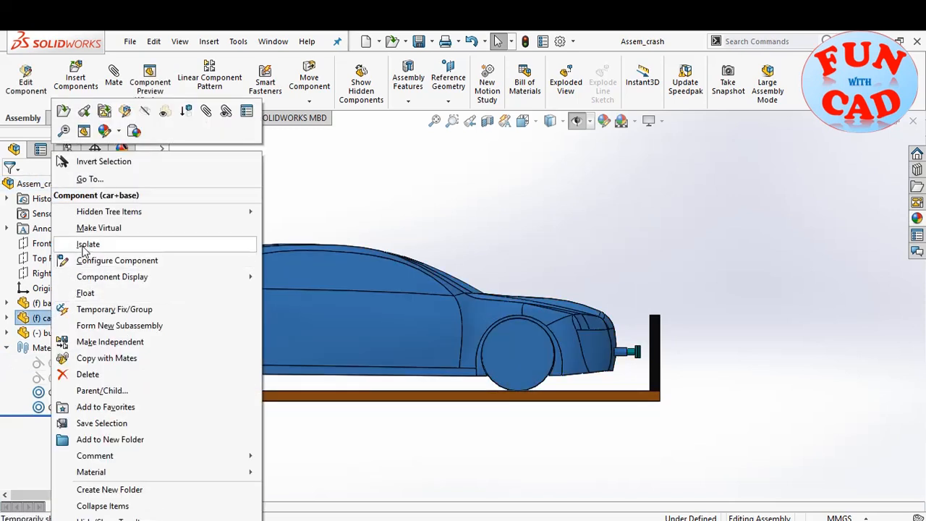
{"action": "left_click", "coordinate": [87, 244]}
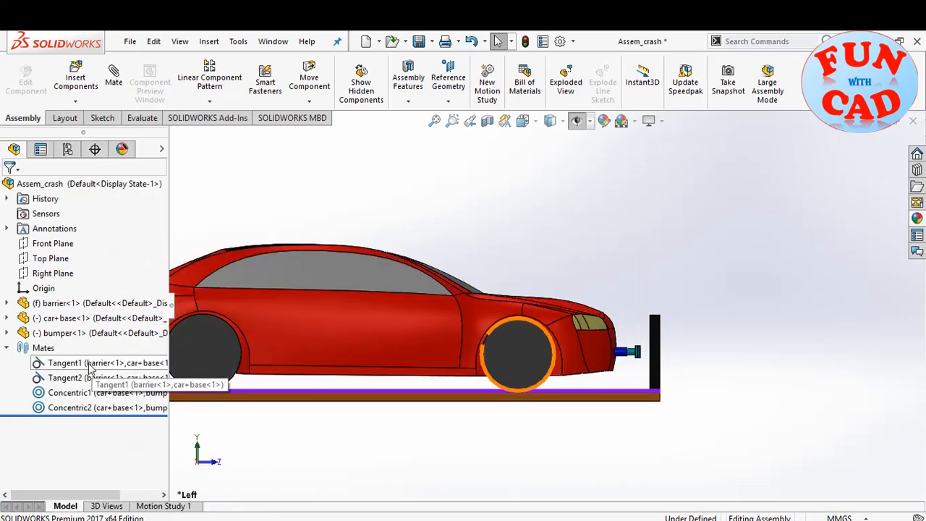
{"action": "left_click", "coordinate": [66, 378]}
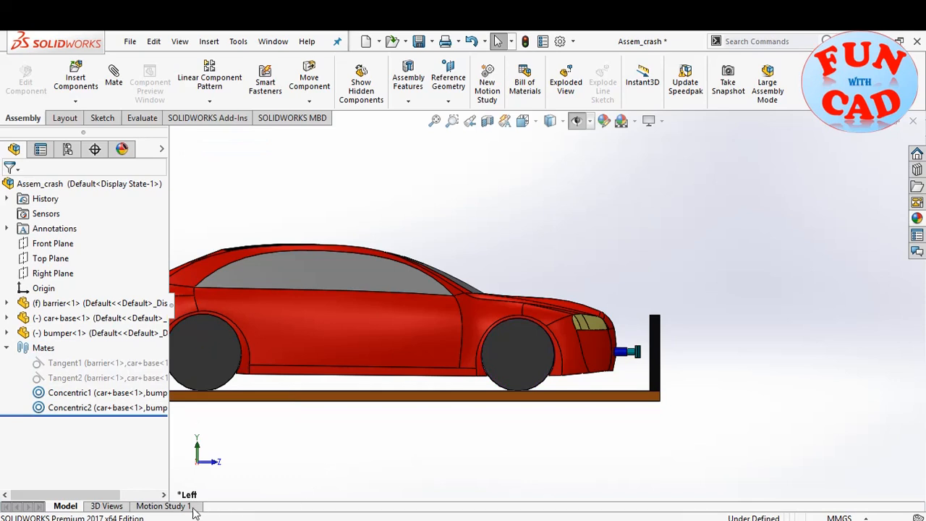
Set Motion Study 1 to 160 fps with high accuracy and contact resolution.
{"action": "left_click", "coordinate": [160, 506]}
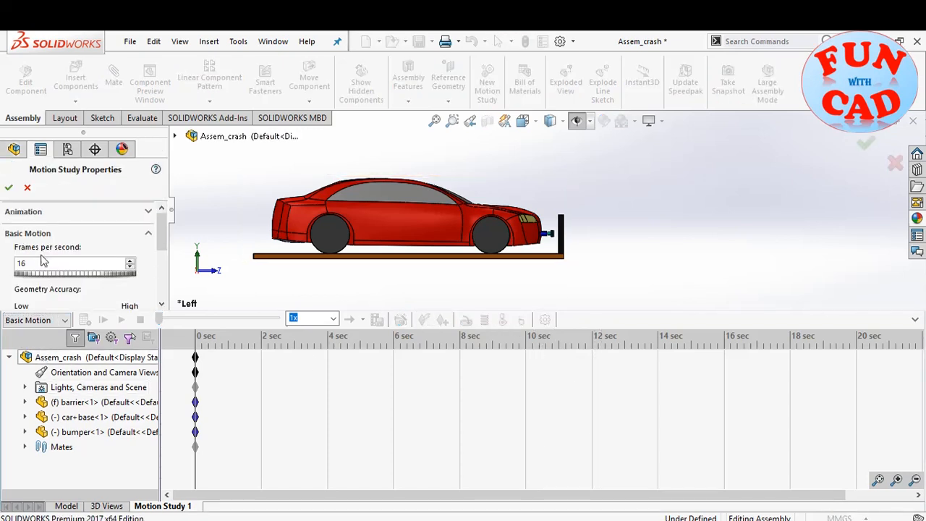
{"action": "type", "text": "160"}
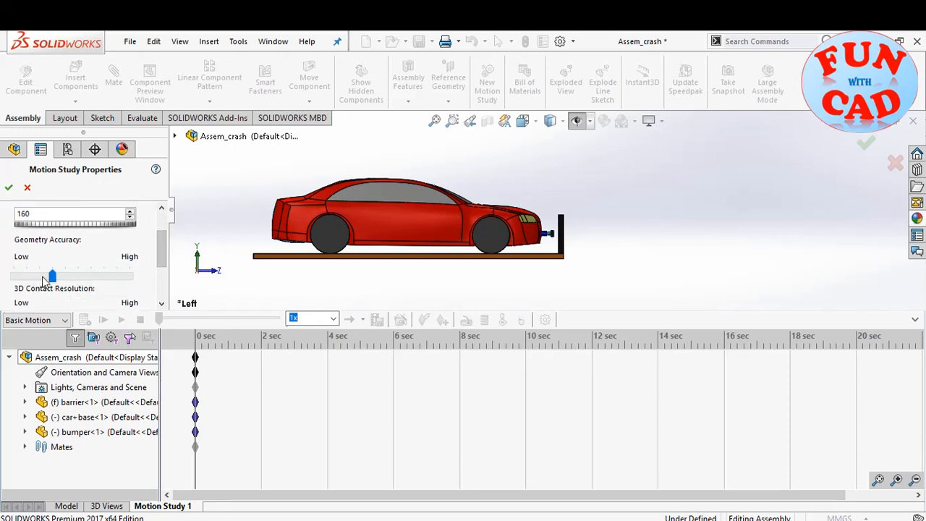
{"action": "scroll", "scroll_direction": "down", "scroll_amount": 3}
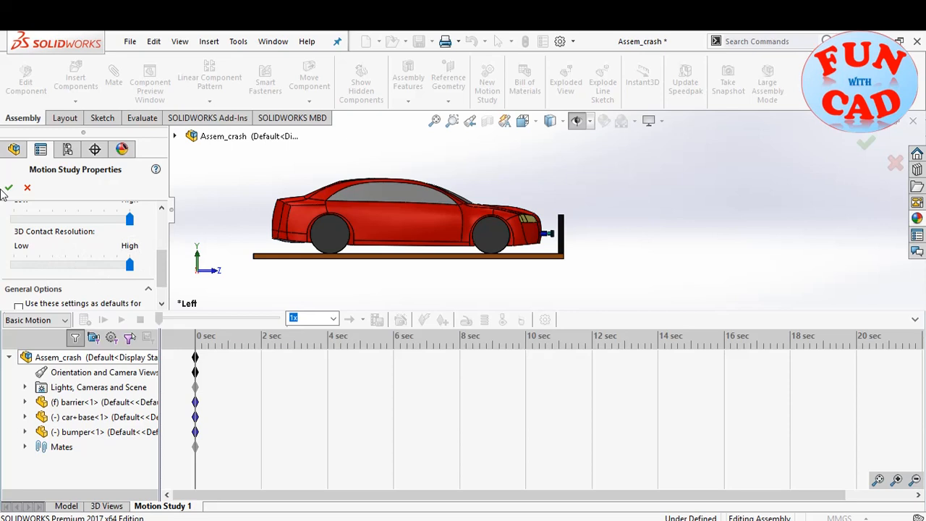
{"action": "left_click", "coordinate": [8, 188]}
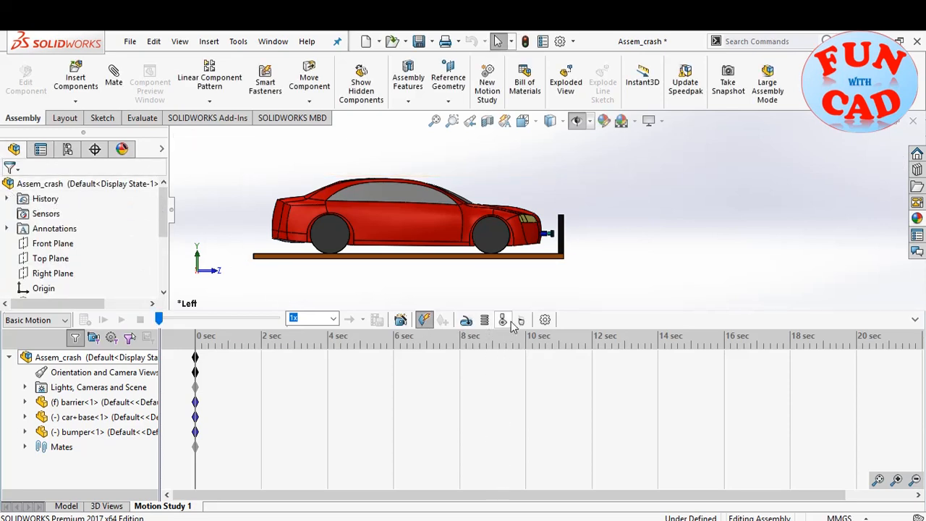
{"action": "mouse_move", "coordinate": [503, 320]}
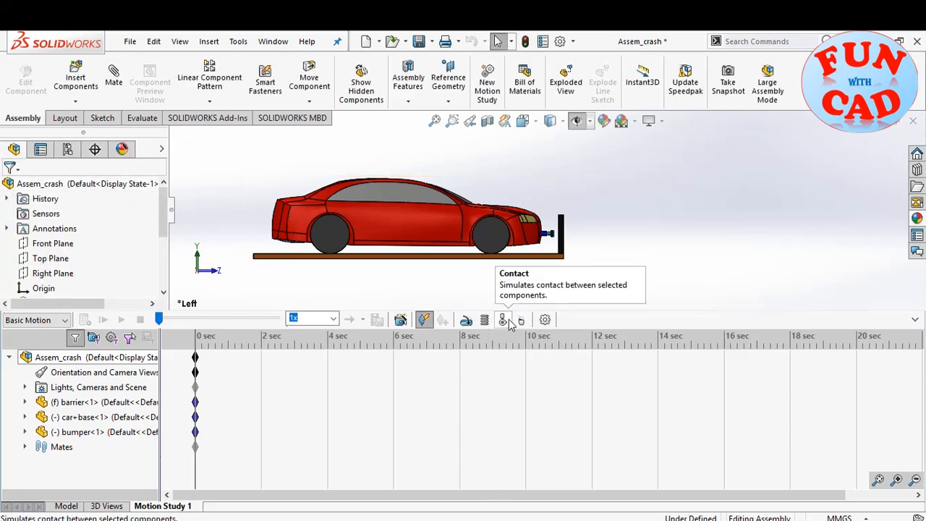
Create LinearSpring1 between the car+base edge and the bumper rod edge.
{"action": "left_click", "coordinate": [503, 320]}
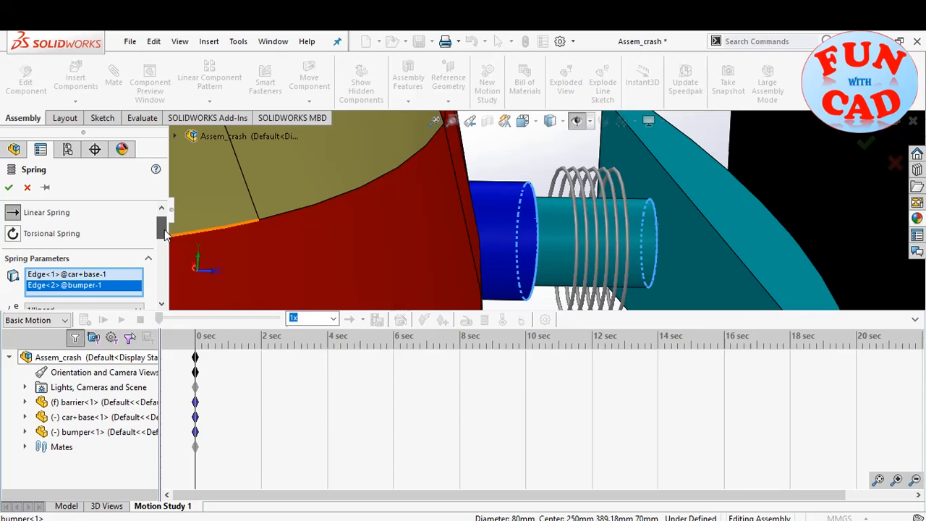
{"action": "scroll", "scroll_direction": "down", "scroll_amount": 3}
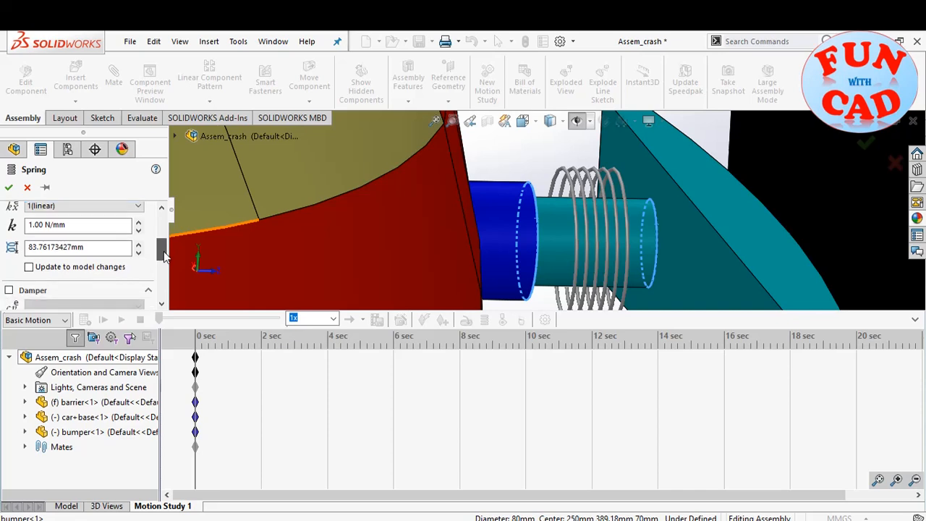
{"action": "scroll", "scroll_direction": "down", "scroll_amount": 3}
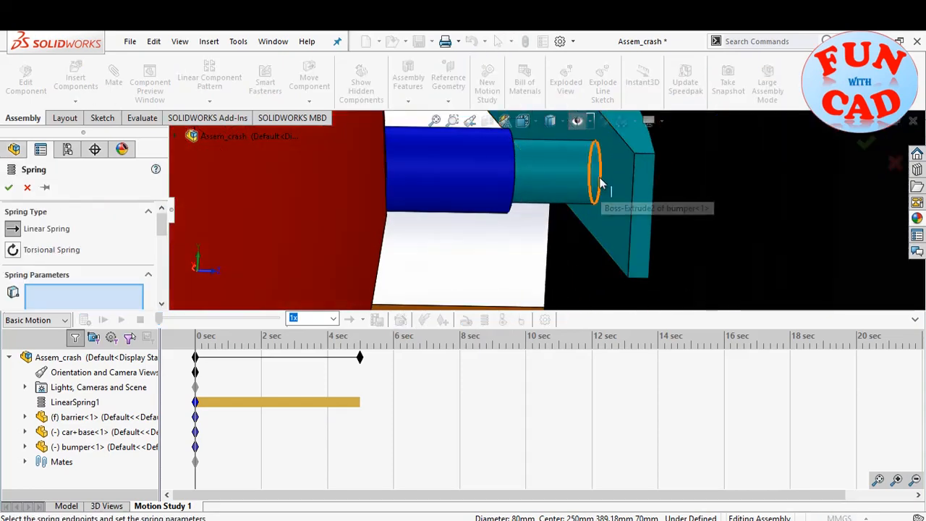
Add LinearSpring2 from the bumper's circular edge with 100 N/mm stiffness.
{"action": "left_click", "coordinate": [597, 170]}
{"action": "type", "text": "100.00 N/mm"}
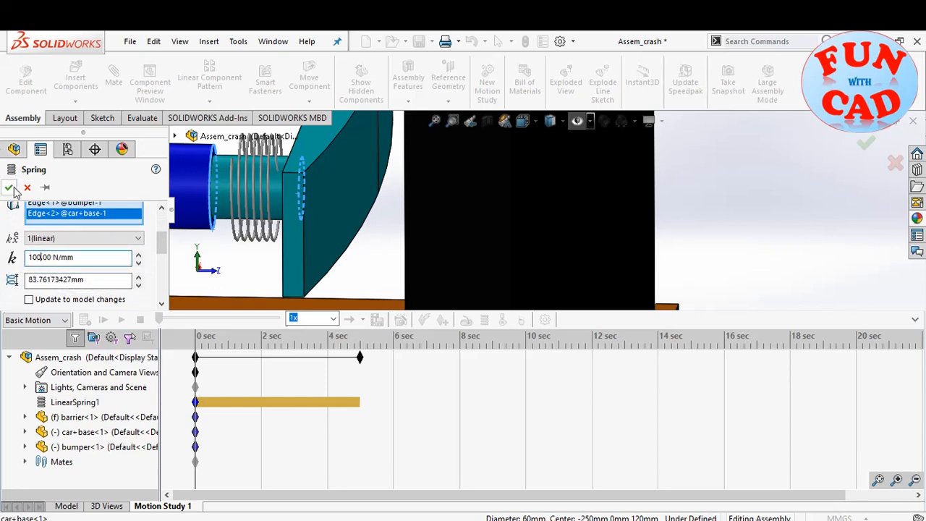
{"action": "left_click", "coordinate": [10, 188]}
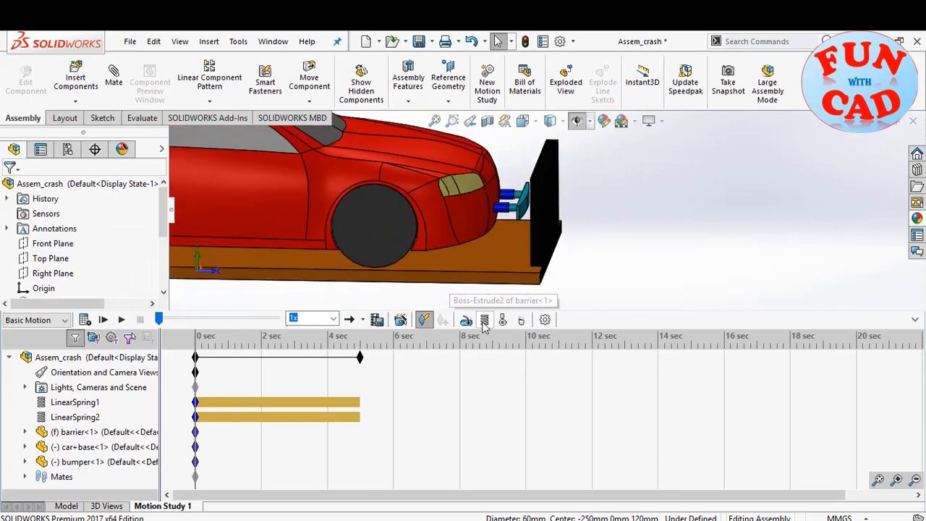
Add Solid Body Contact1 between the solid bodies, then begin adding gravity.
{"action": "left_click", "coordinate": [484, 320]}
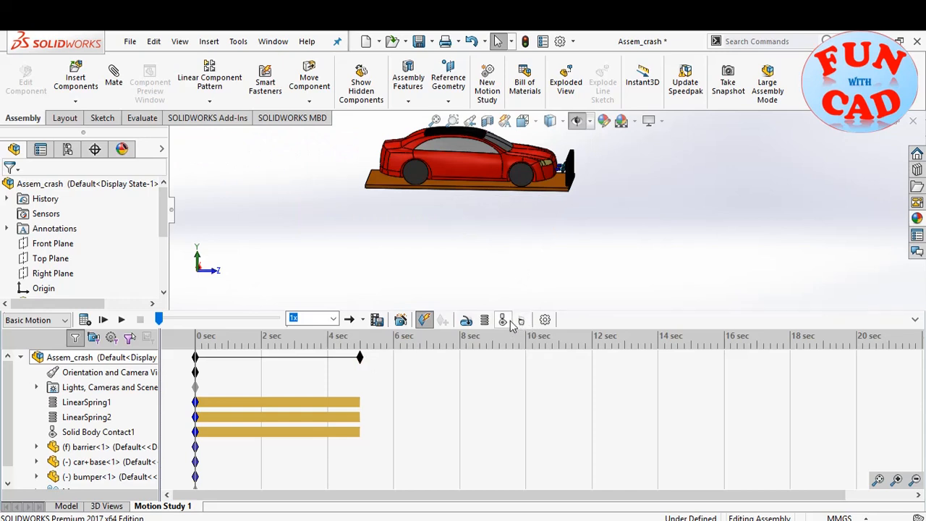
{"action": "left_click", "coordinate": [503, 320]}
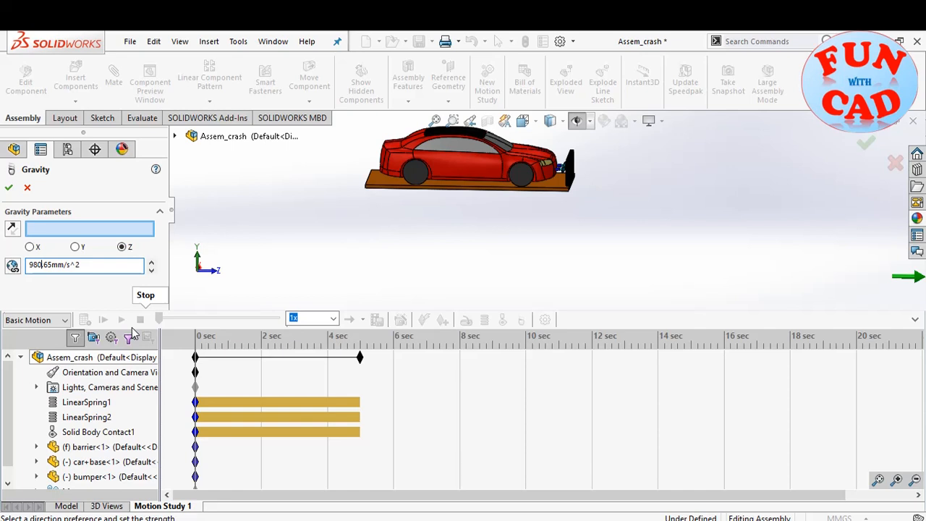
Confirm gravity along Z for the crash motion study.
{"action": "left_click", "coordinate": [9, 188]}
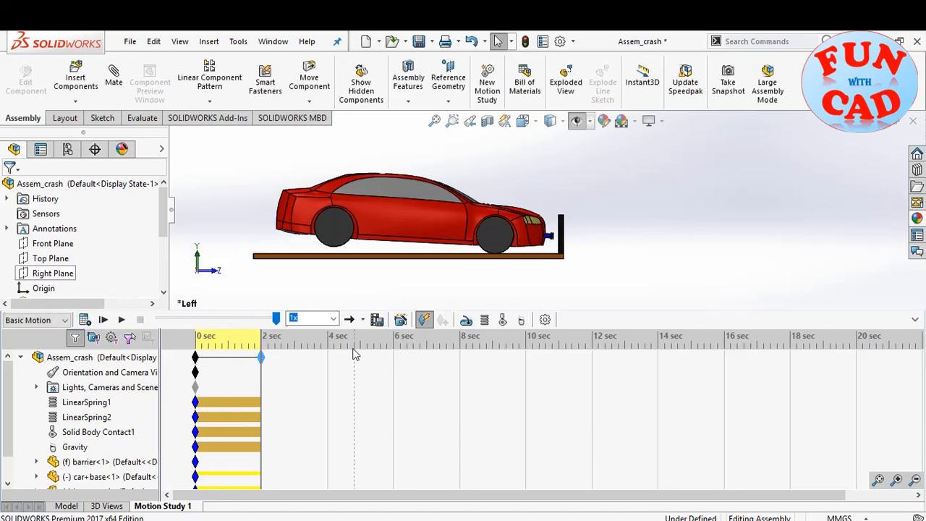
Collapse the MotionManager, play the calculated crash, and slow the playback speed.
{"action": "left_click", "coordinate": [331, 318]}
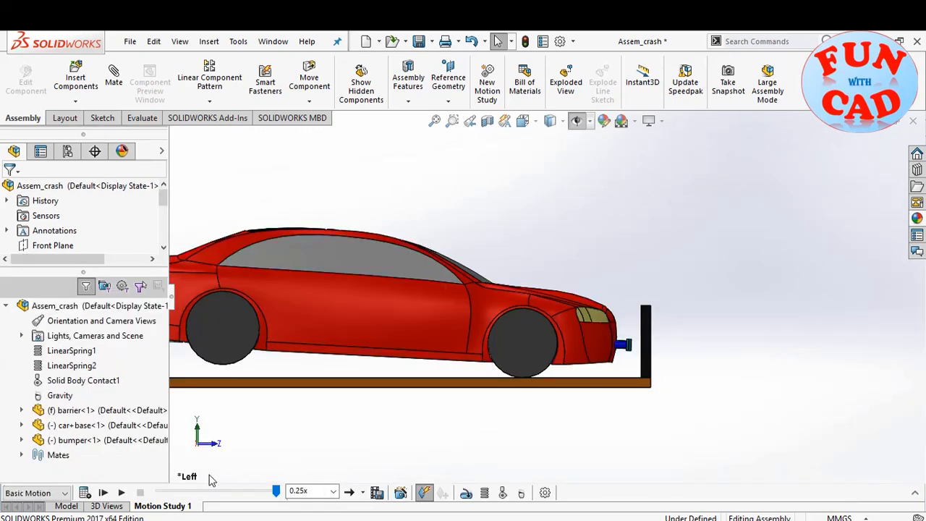
{"action": "left_click", "coordinate": [121, 491]}
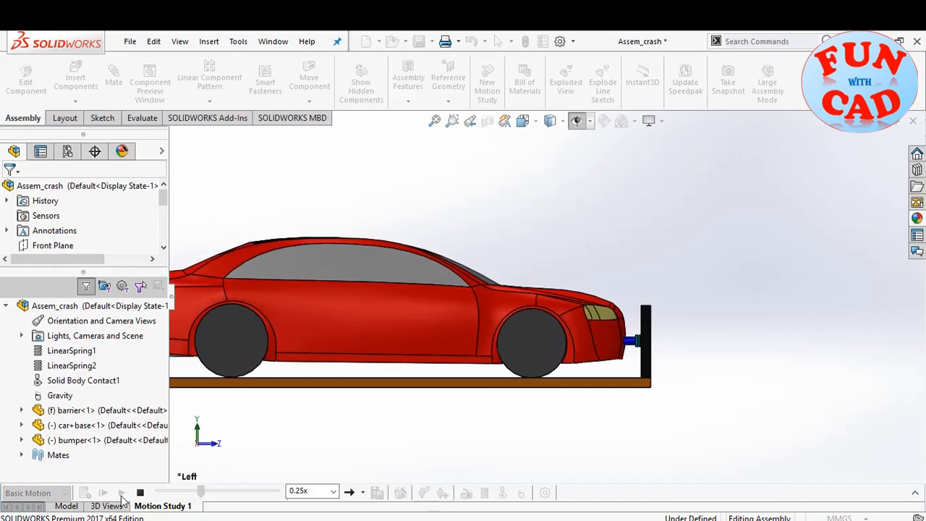
{"action": "left_click", "coordinate": [103, 491]}
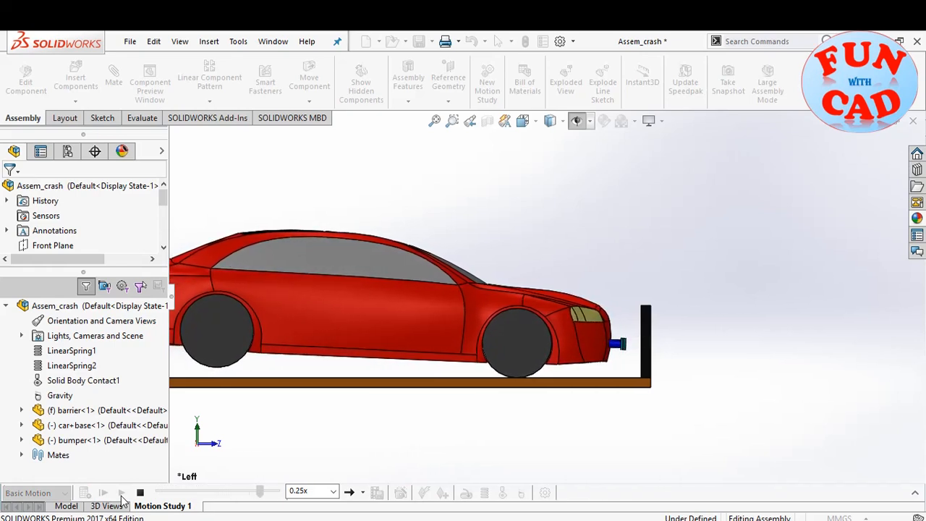
{"action": "left_click", "coordinate": [104, 491]}
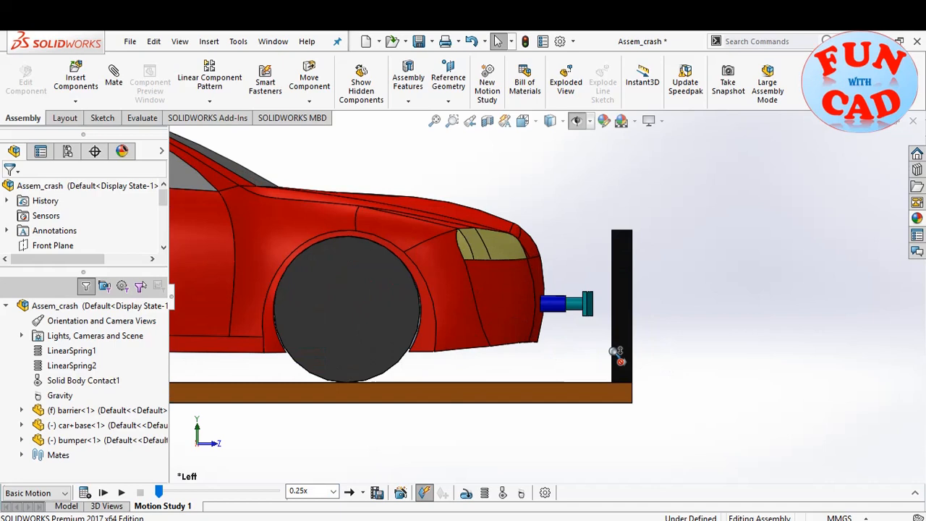
{"action": "left_click", "coordinate": [335, 491]}
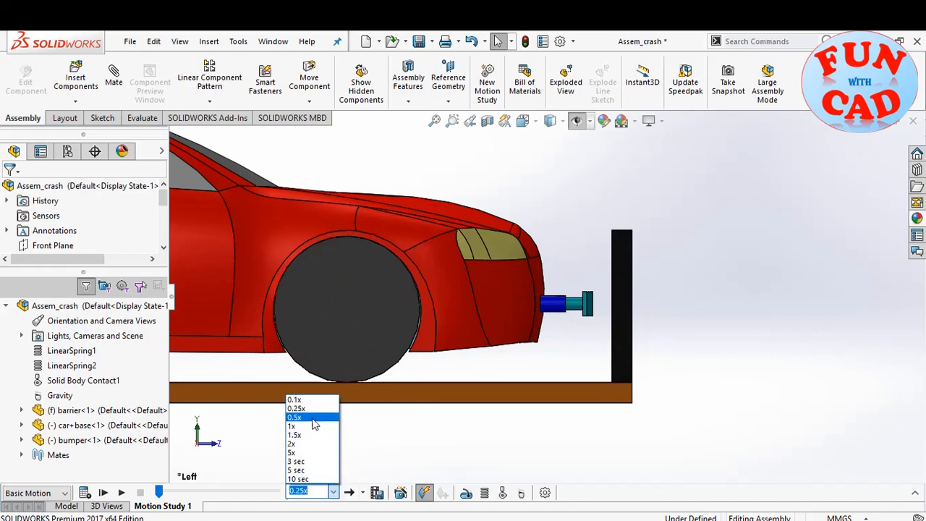
{"action": "left_click", "coordinate": [293, 400]}
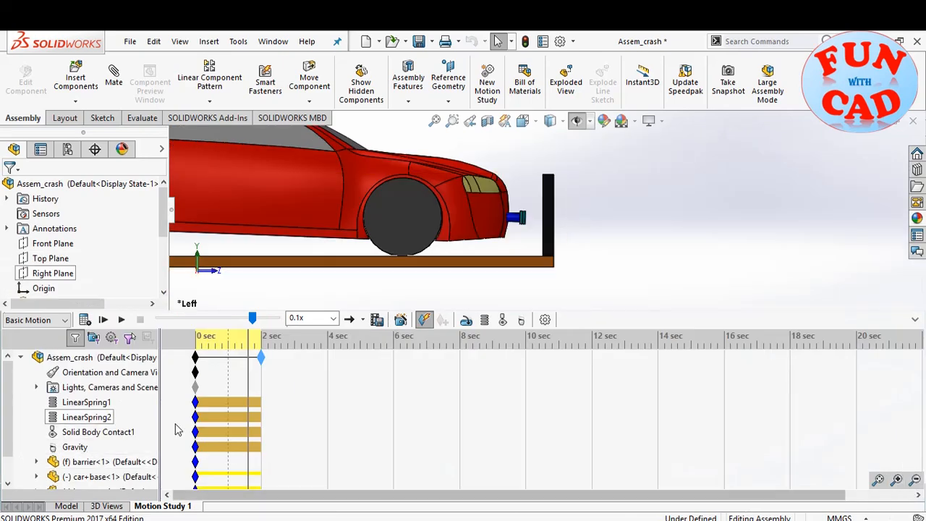
Set the stiffness of LinearSpring1 and LinearSpring2 to 1000 N/mm.
{"action": "double_click", "coordinate": [88, 416]}
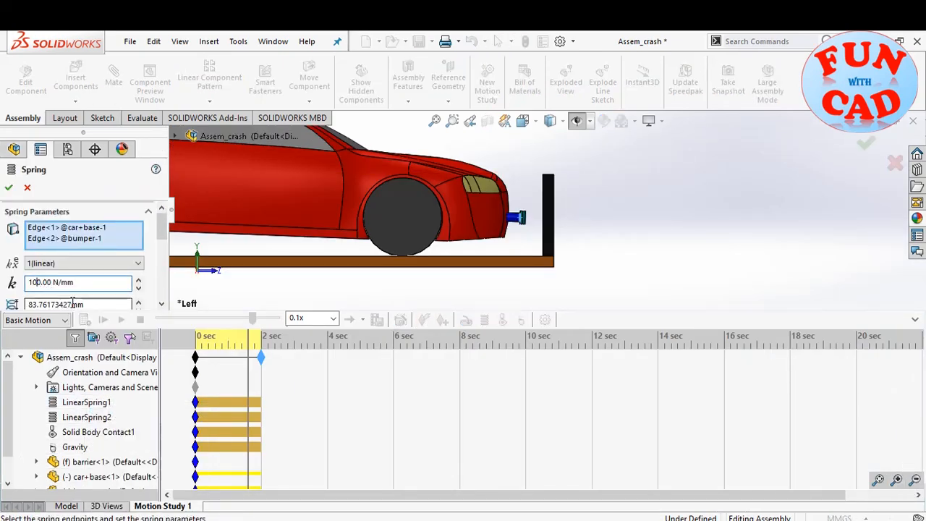
{"action": "type", "text": "1000.00 N/mm"}
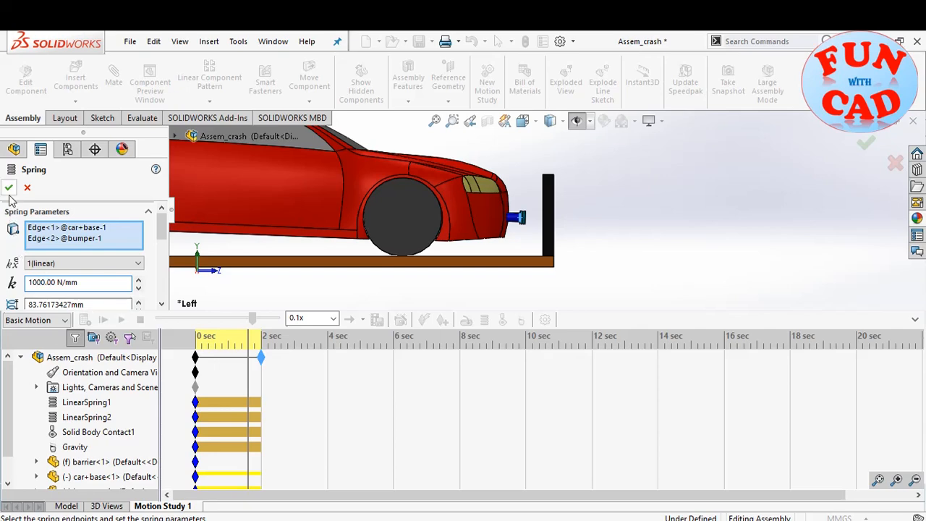
{"action": "right_click", "coordinate": [83, 418]}
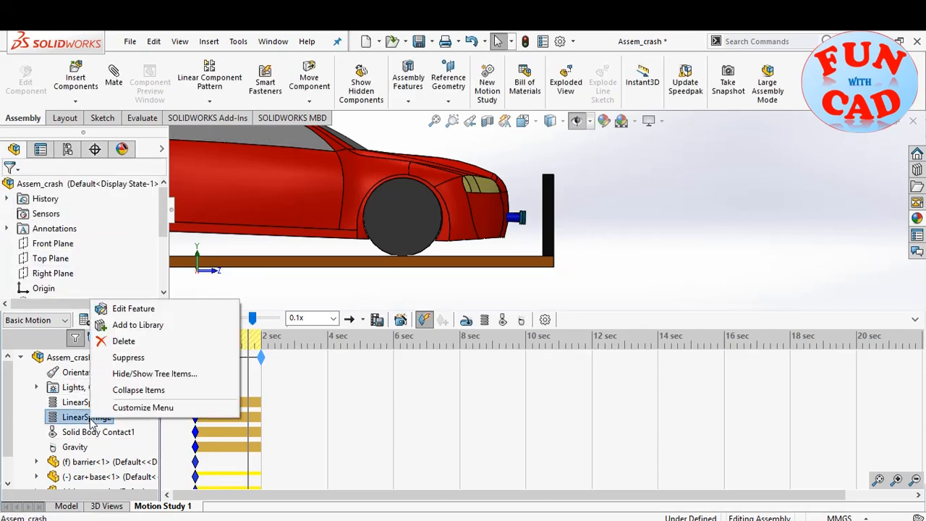
{"action": "left_click", "coordinate": [133, 308]}
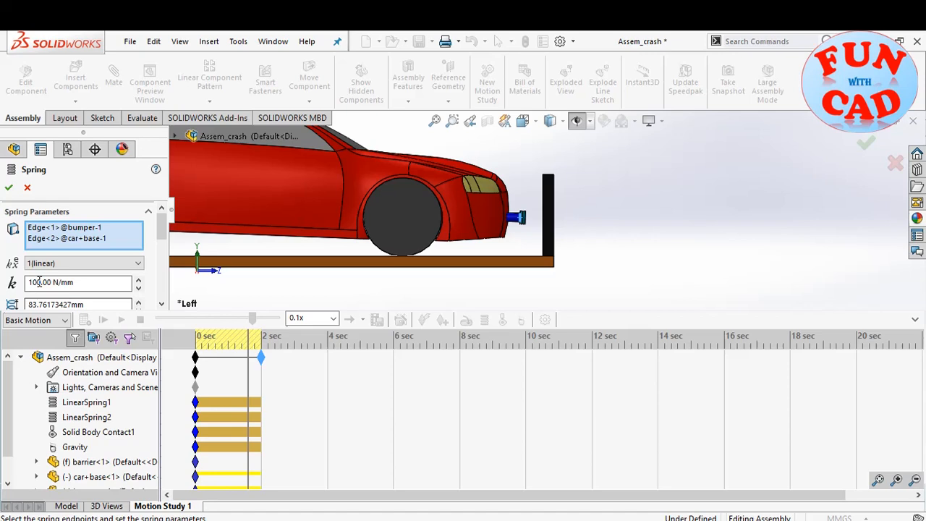
{"action": "type", "text": "1000.00"}
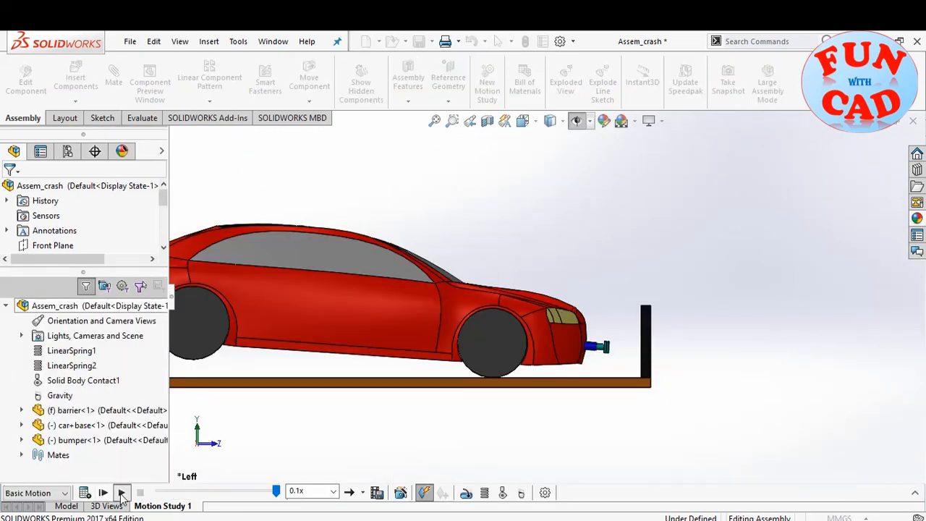
Replay the crash with the stiffer springs at 0.1x playback speed, then stop.
{"action": "left_click", "coordinate": [120, 490]}
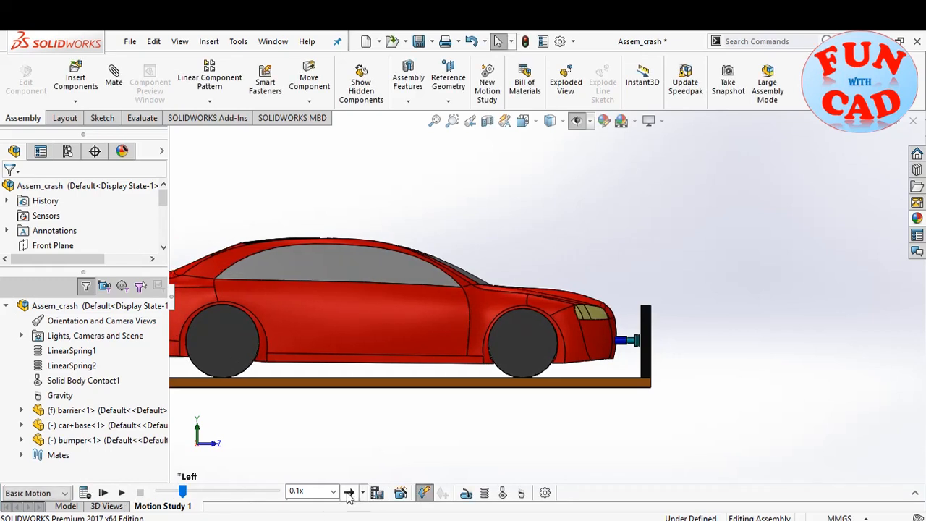
{"action": "left_click", "coordinate": [348, 491]}
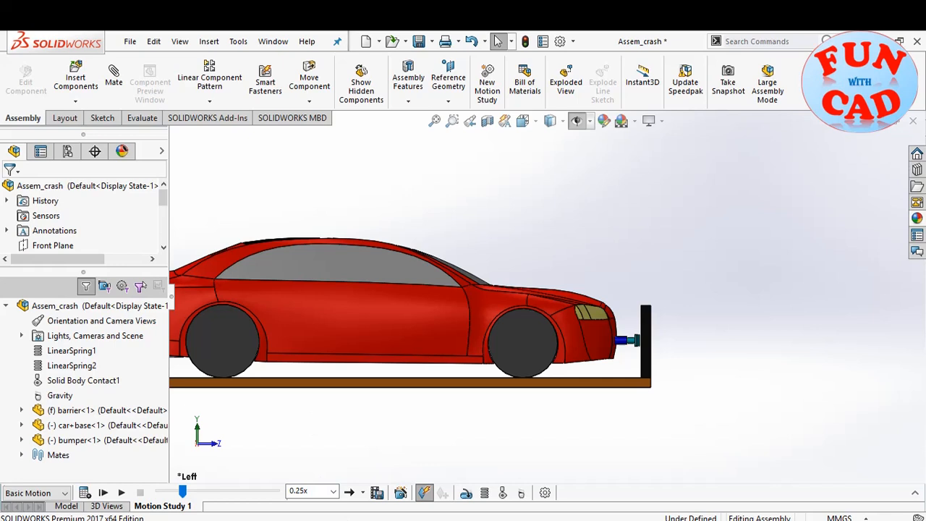
{"action": "left_click", "coordinate": [104, 492]}
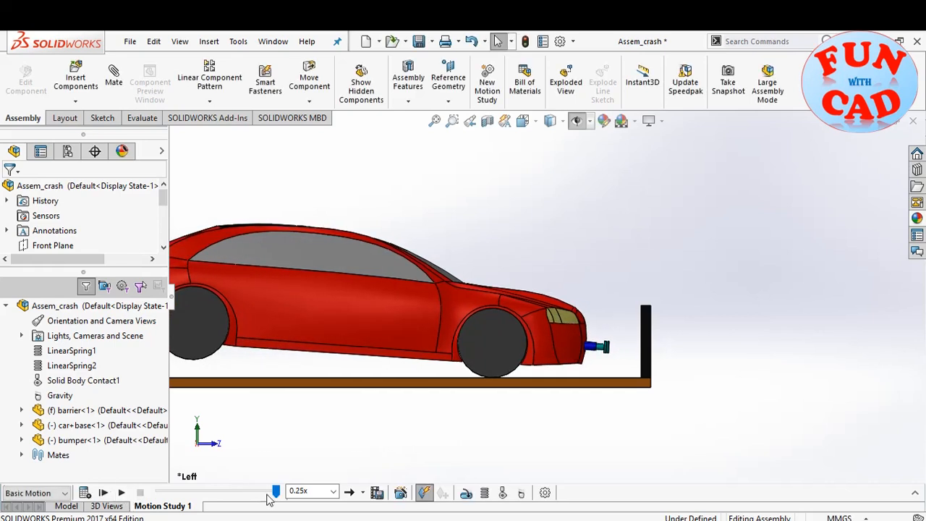
{"action": "left_click", "coordinate": [330, 491]}
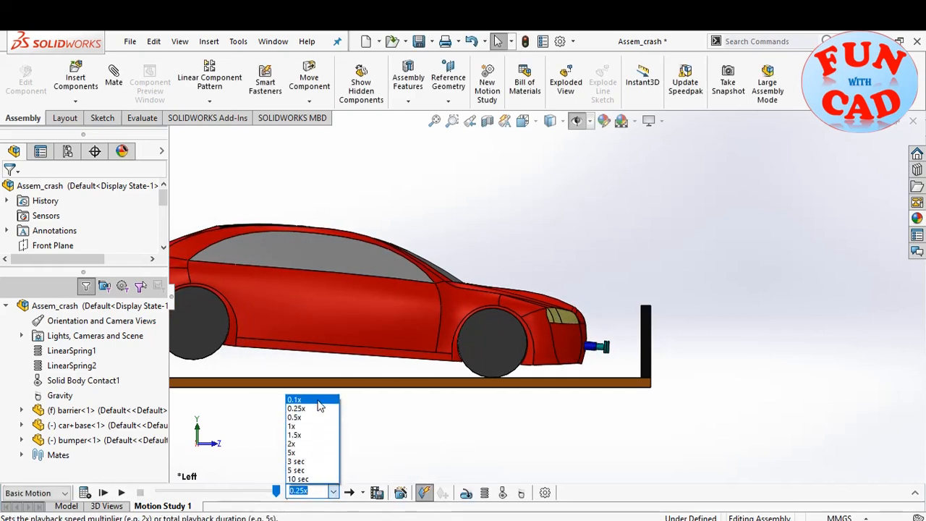
{"action": "left_click", "coordinate": [293, 399]}
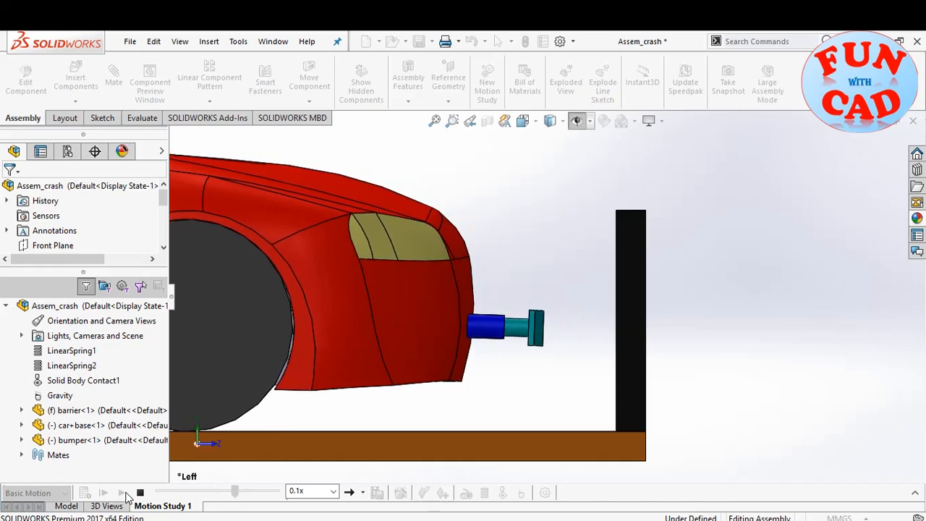
{"action": "left_click", "coordinate": [123, 491]}
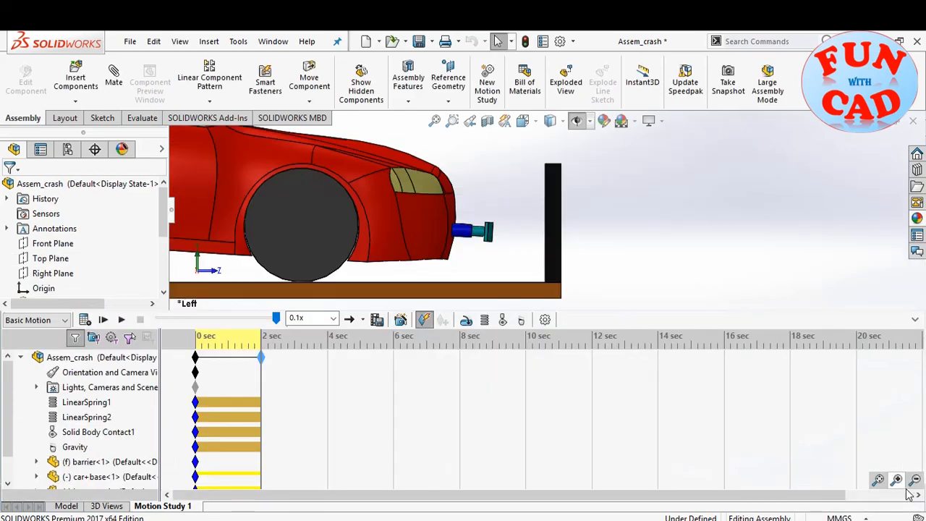
Reopen the Gravity feature in the MotionManager tree for editing.
{"action": "right_click", "coordinate": [73, 447]}
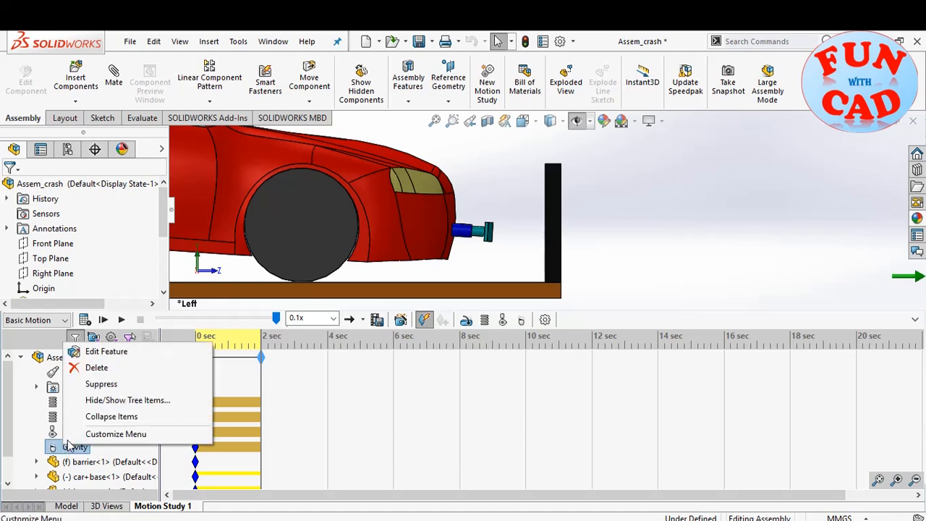
{"action": "left_click", "coordinate": [106, 351]}
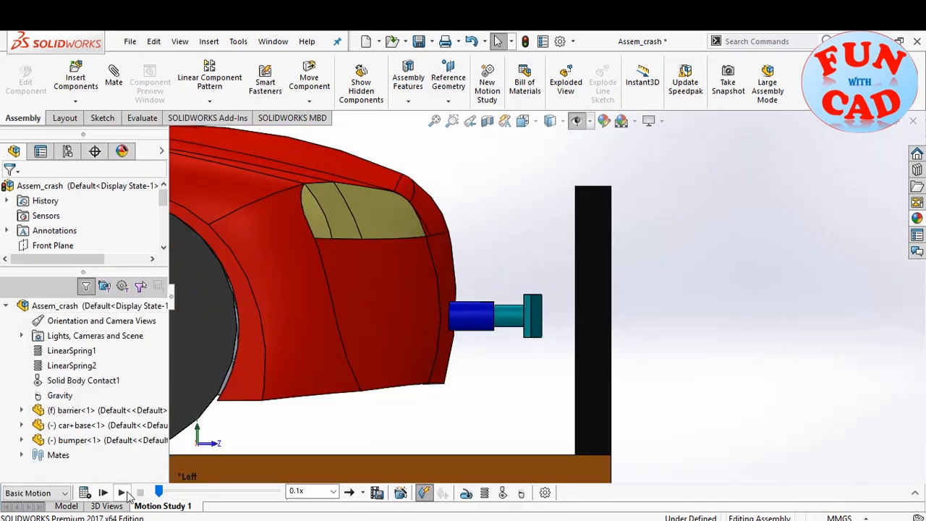
Play the crash at 0.1x speed as the bumper compresses against the barrier and rebounds.
{"action": "left_click", "coordinate": [120, 490]}
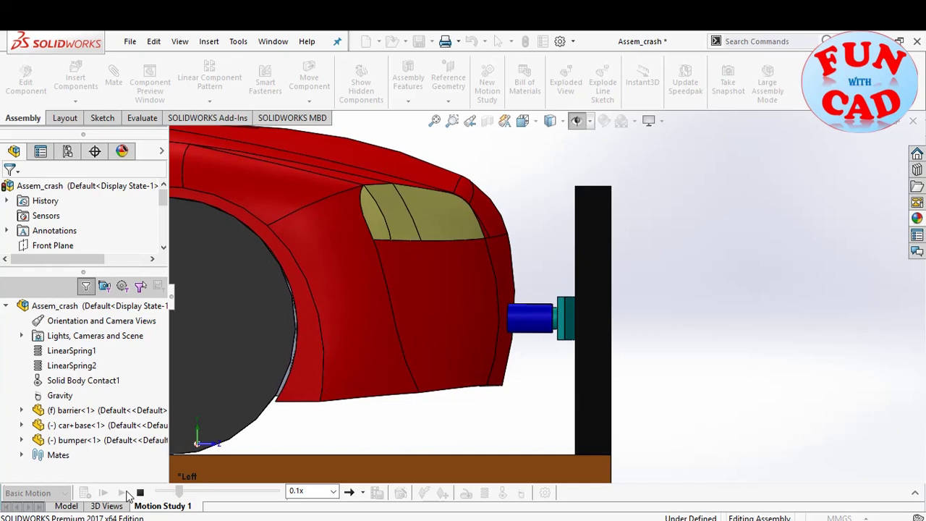
{"action": "left_click", "coordinate": [104, 492]}
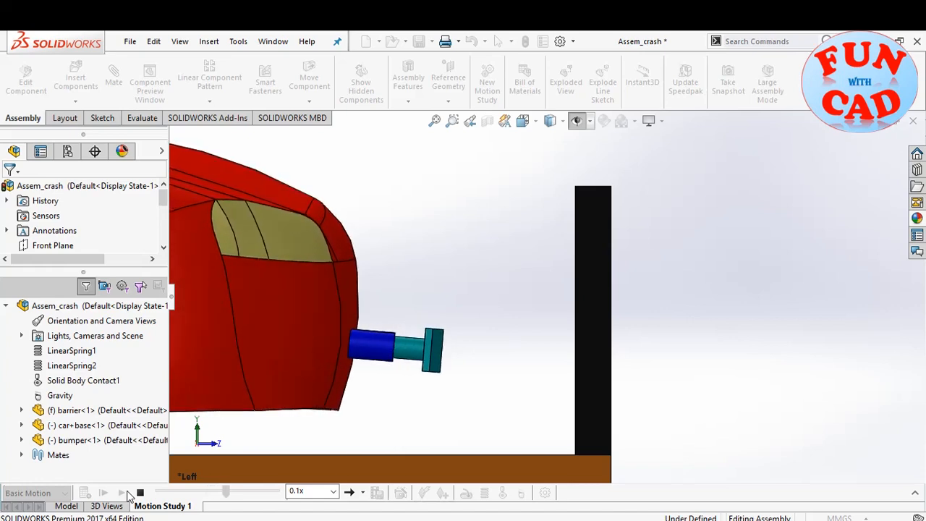
{"action": "left_click", "coordinate": [103, 492]}
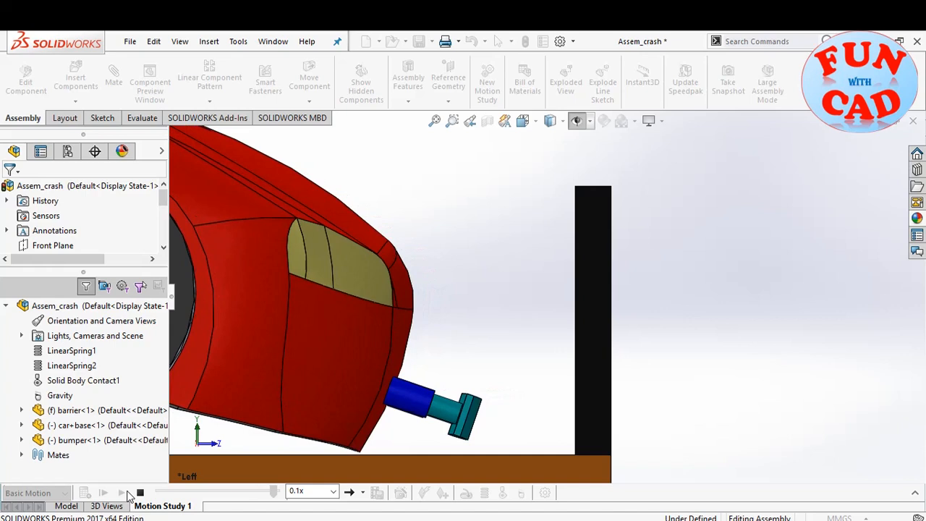
{"action": "left_click", "coordinate": [120, 492]}
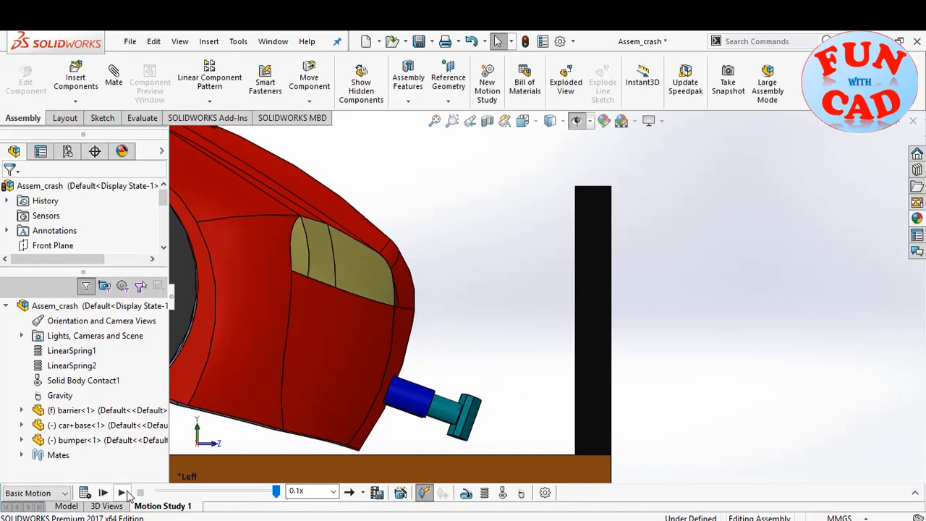